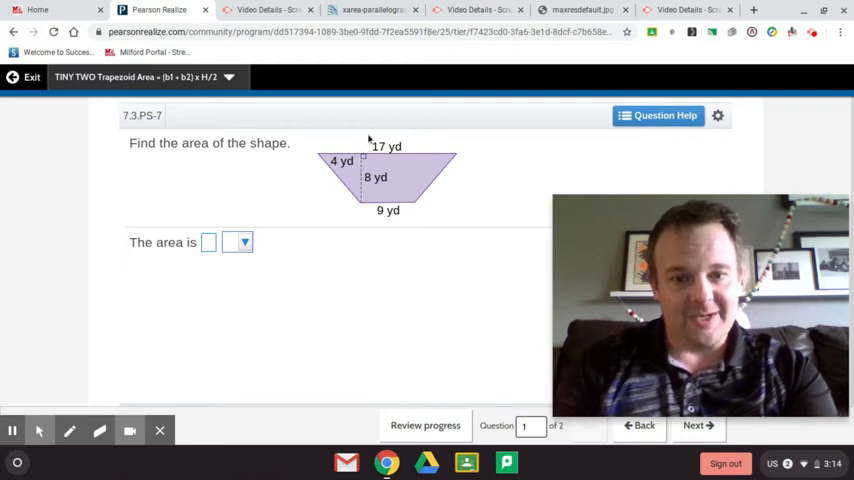
{"action": "mouse_move", "coordinate": [412, 164]}
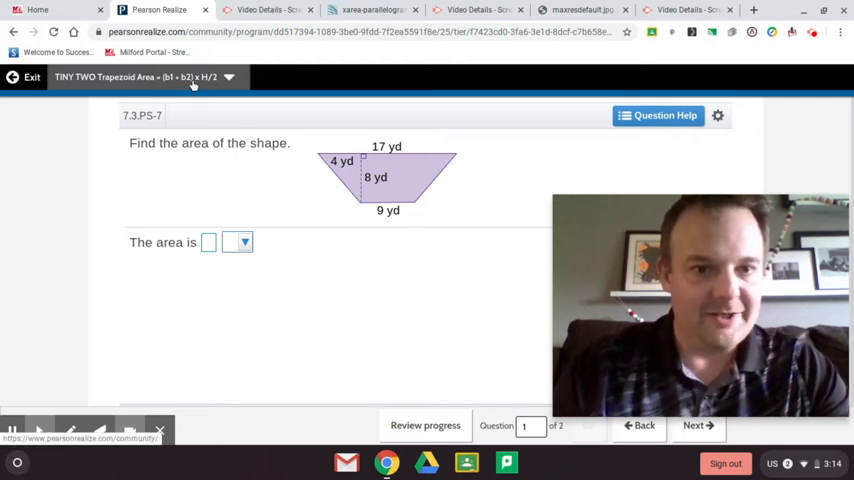
{"action": "mouse_move", "coordinate": [270, 110]}
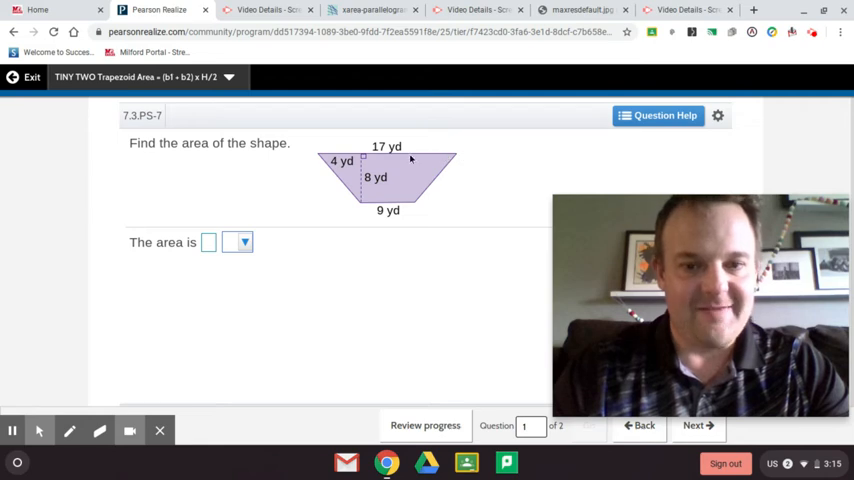
{"action": "mouse_move", "coordinate": [408, 220]}
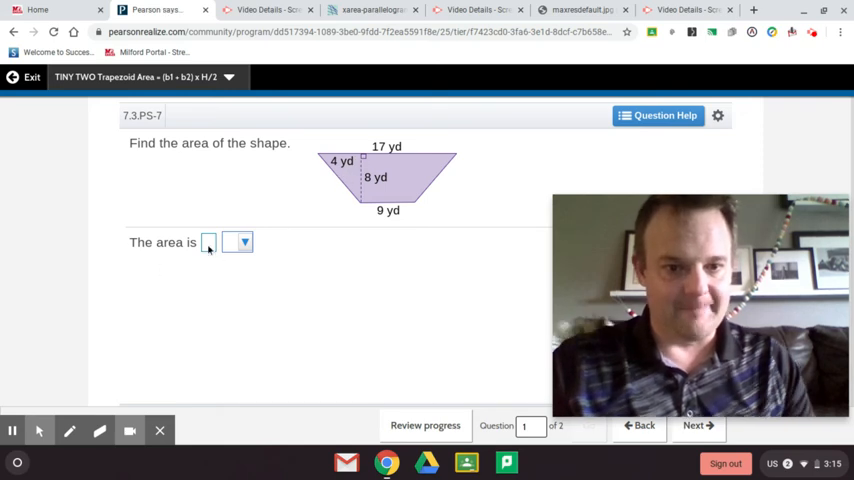
- Work out the trapezoid sum 16 + 72 + 16 in the answer box
{"action": "type", "text": "16"}
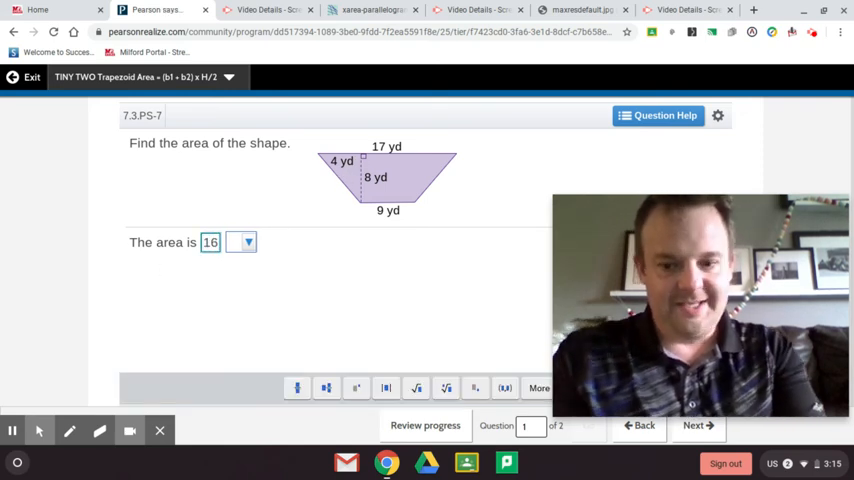
{"action": "type", "text": "+"}
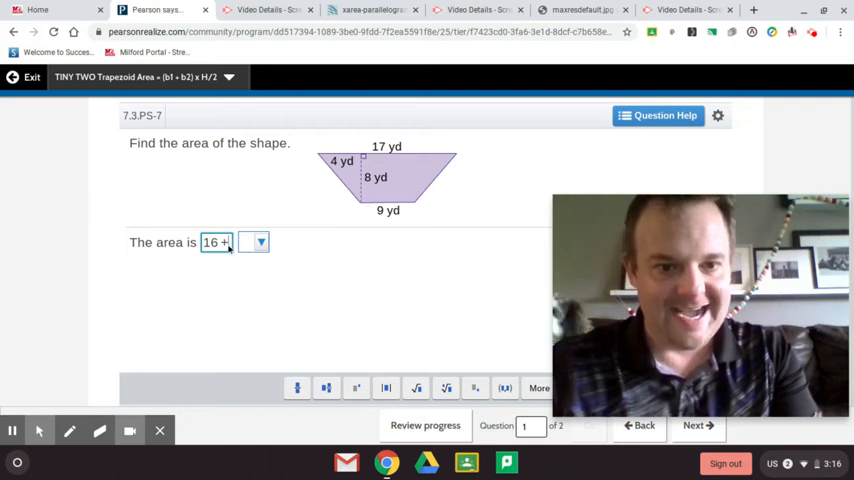
{"action": "type", "text": "72"}
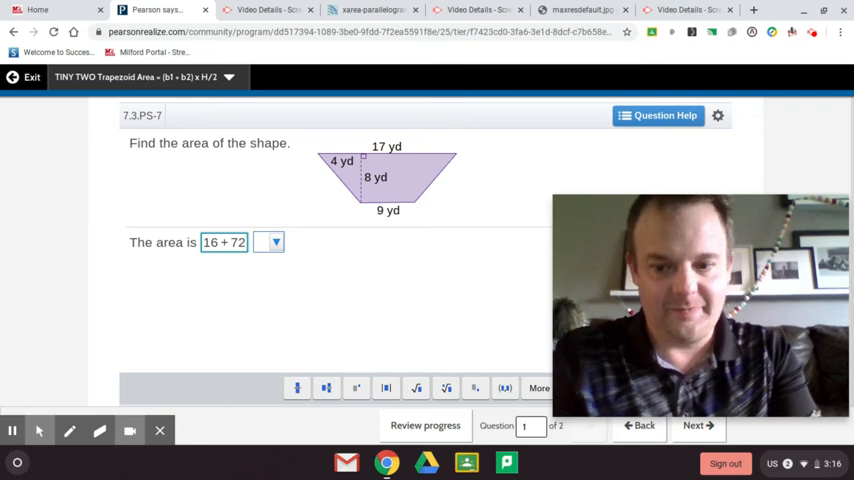
{"action": "type", "text": "+"}
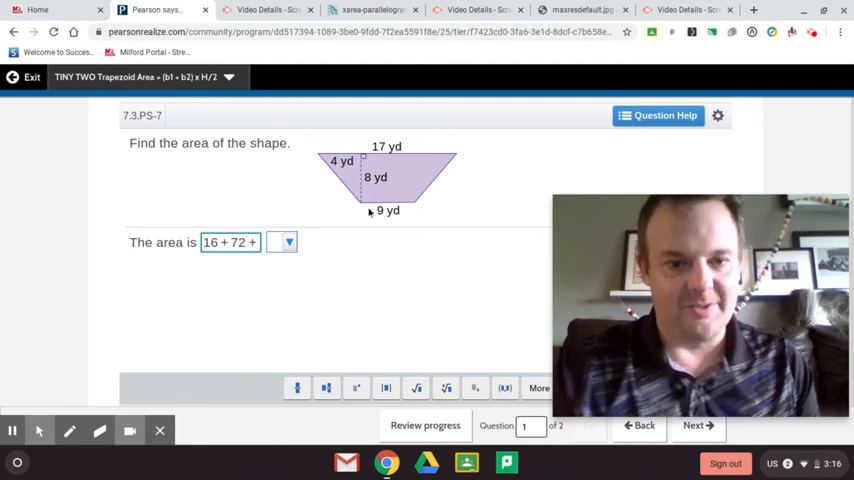
{"action": "type", "text": "16"}
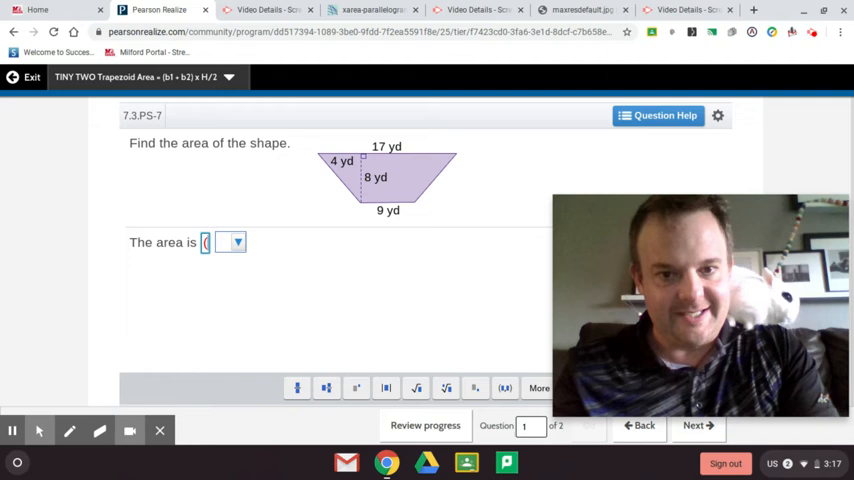
- Enter (9 + 17), show the full math symbol palette, and clear the box again
{"action": "type", "text": "9 +"}
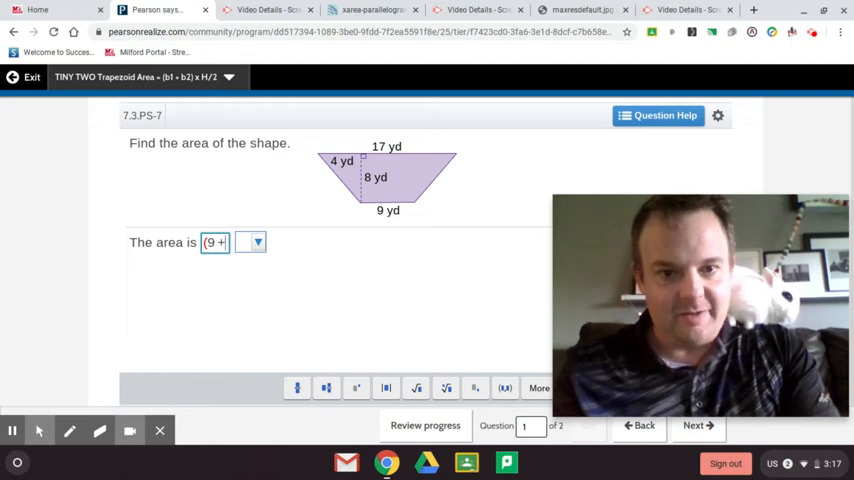
{"action": "type", "text": "17)"}
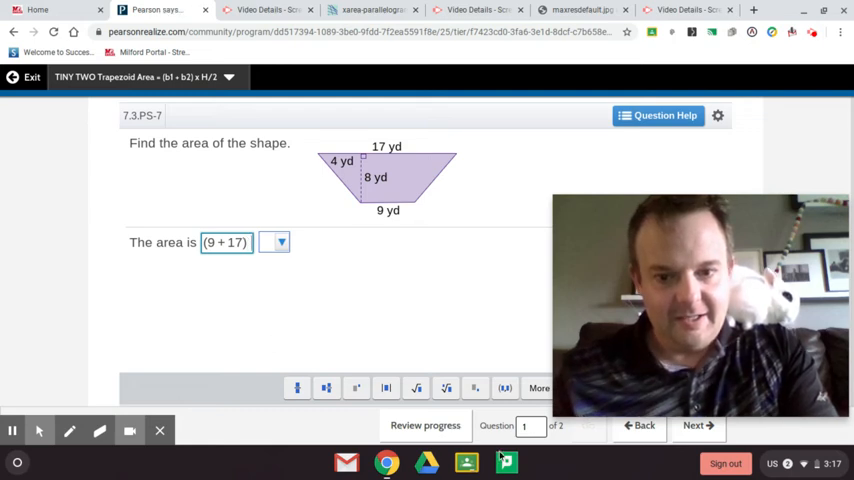
{"action": "left_click", "coordinate": [538, 388]}
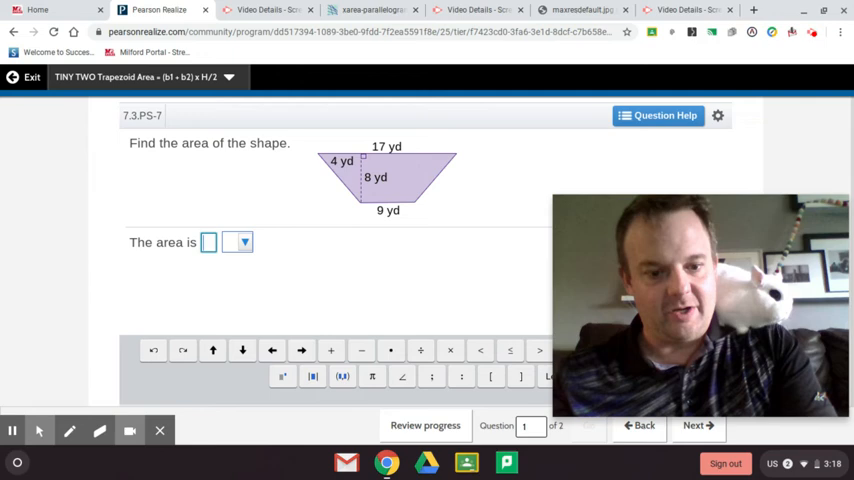
- Enter 104 as the area and choose square yards as the unit
{"action": "type", "text": "104"}
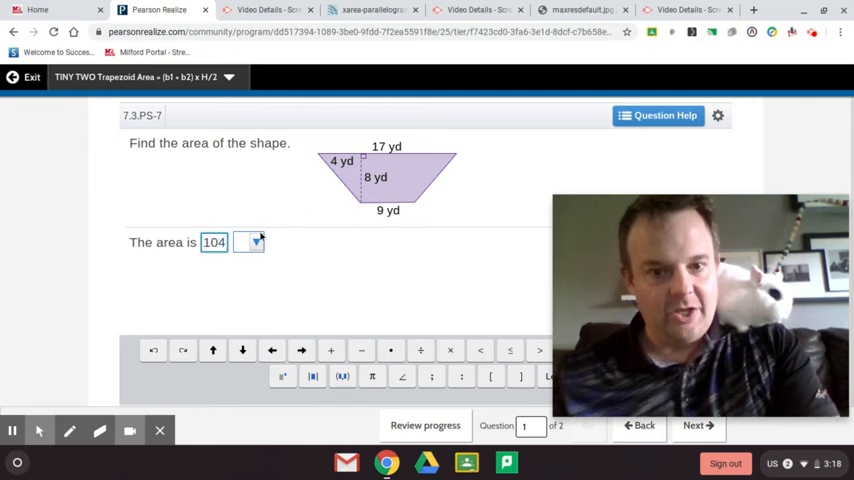
{"action": "left_click", "coordinate": [248, 242]}
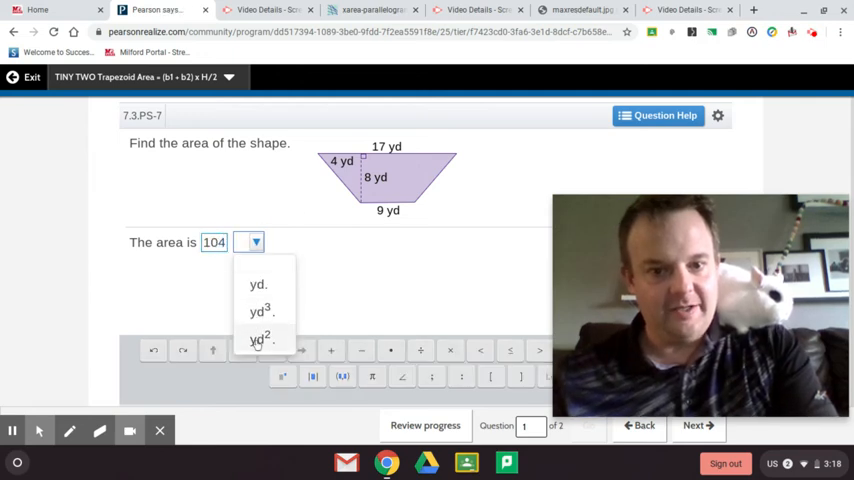
{"action": "left_click", "coordinate": [264, 340]}
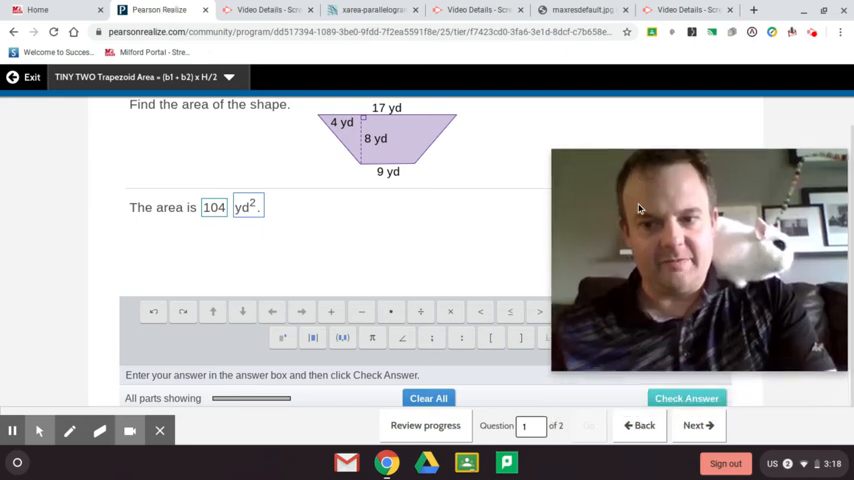
- Check the 104 yd² answer and dismiss the 'Excellent!' confirmation
{"action": "left_click", "coordinate": [686, 398]}
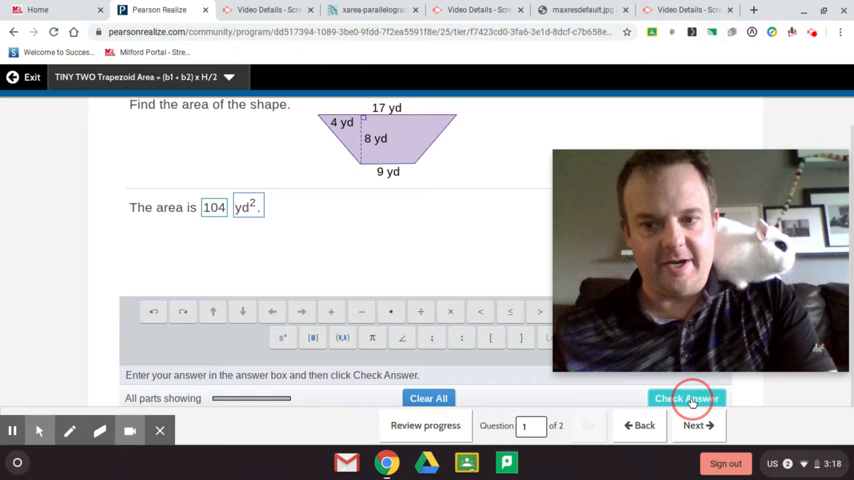
{"action": "left_click", "coordinate": [686, 398]}
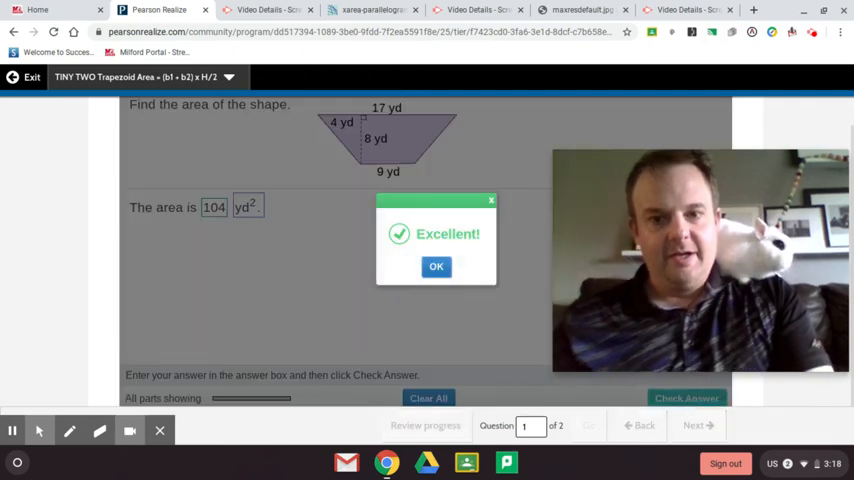
{"action": "left_click", "coordinate": [436, 266]}
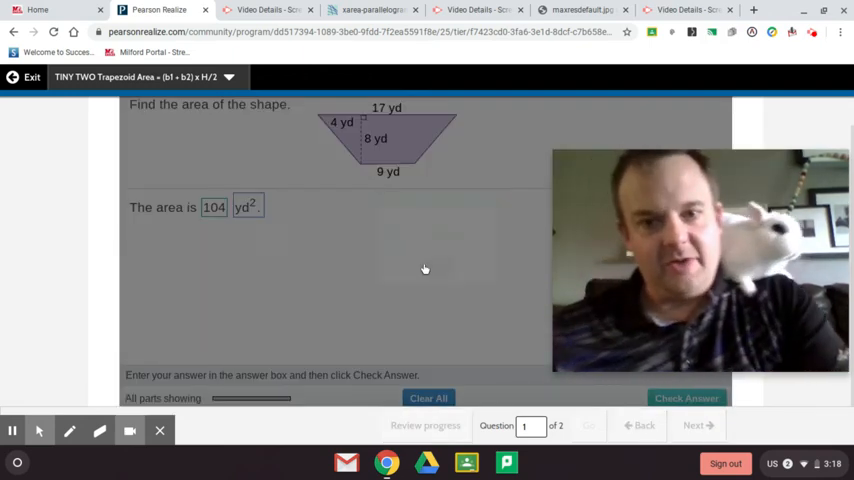
{"action": "left_click", "coordinate": [686, 398]}
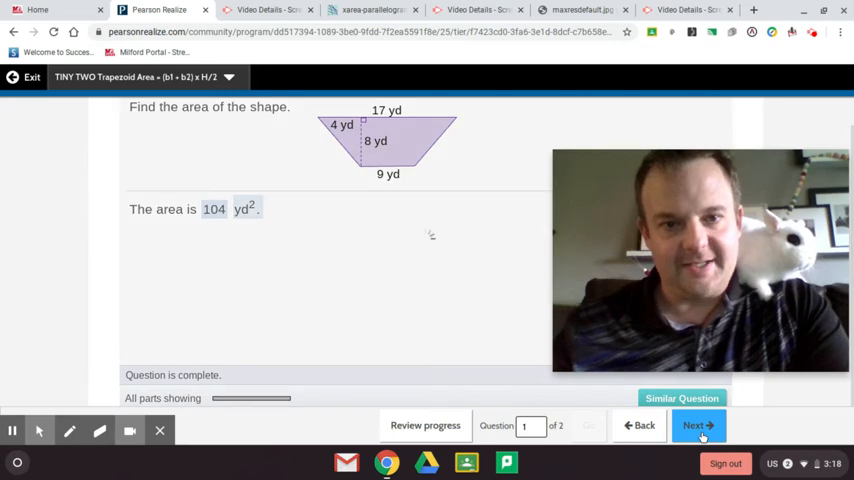
- Move on to question 2, the 13 in. and 7 in. trapezoid
{"action": "left_click", "coordinate": [696, 424]}
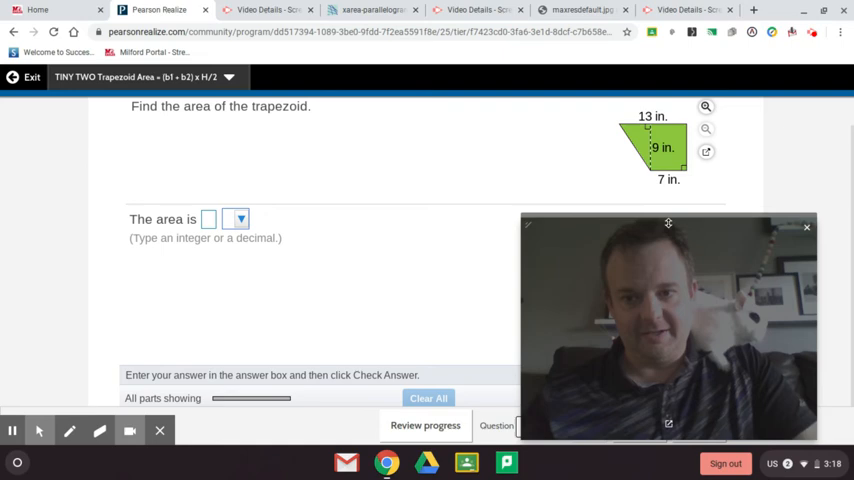
{"action": "mouse_move", "coordinate": [604, 118]}
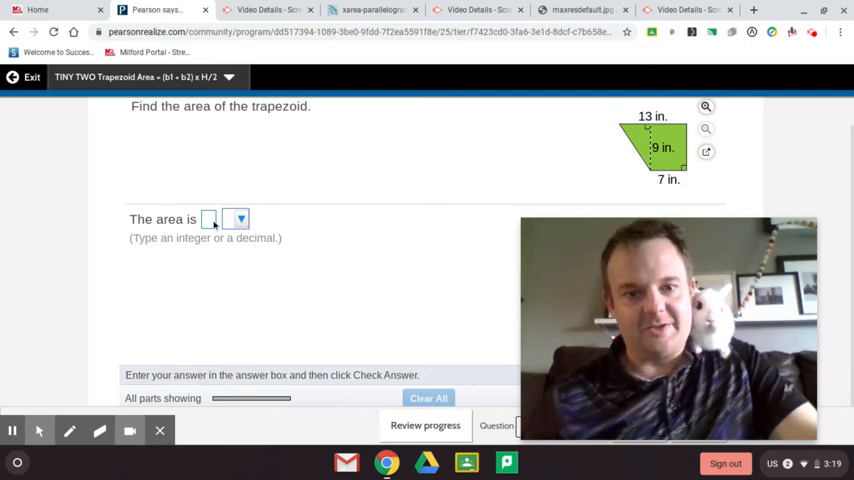
{"action": "type", "text": "63"}
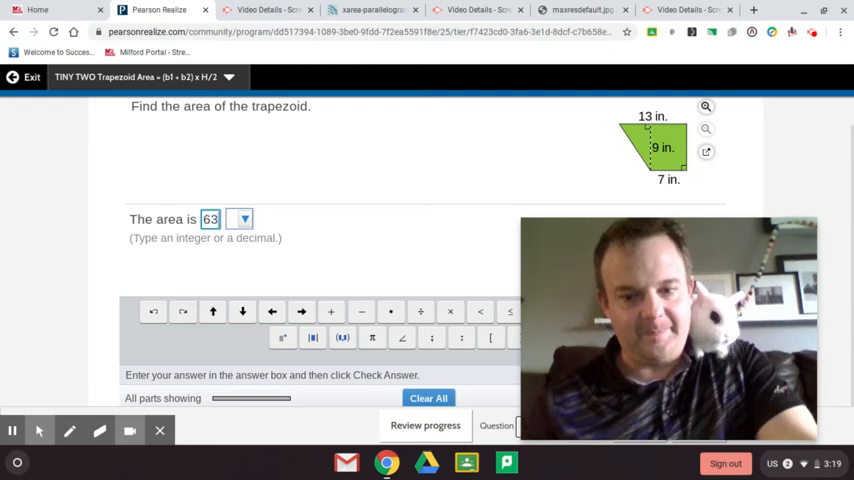
{"action": "type", "text": "+"}
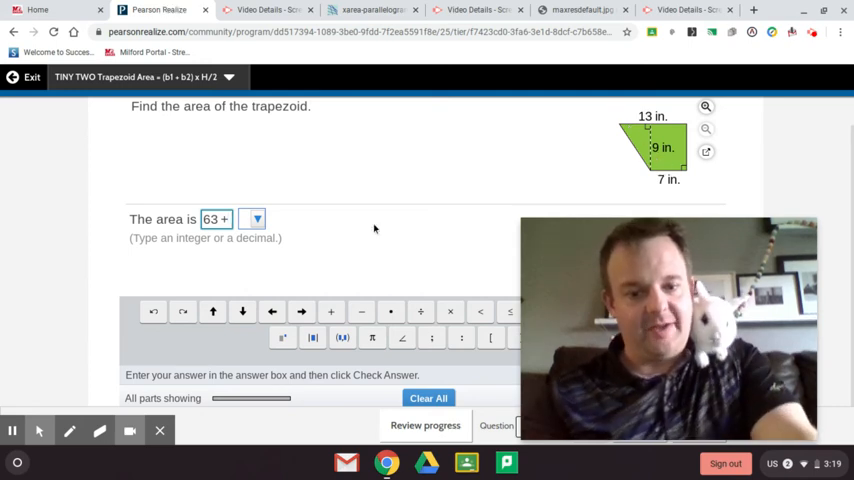
{"action": "type", "text": "72"}
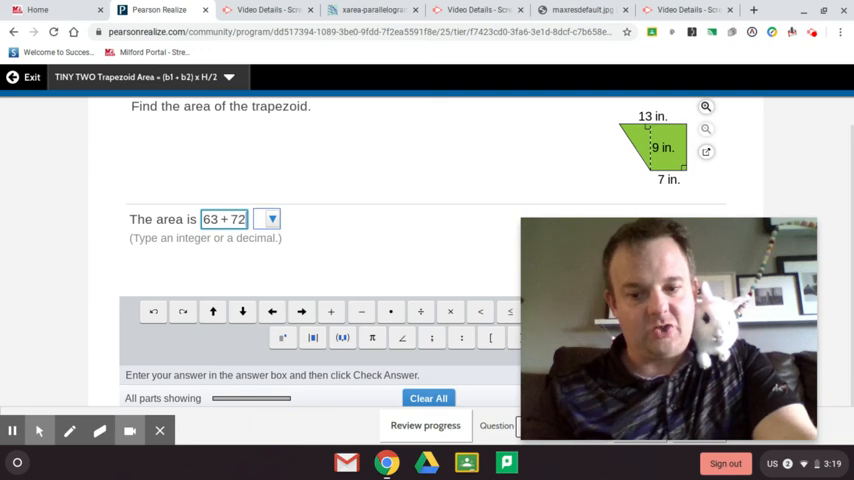
{"action": "key", "text": "BackSpace"}
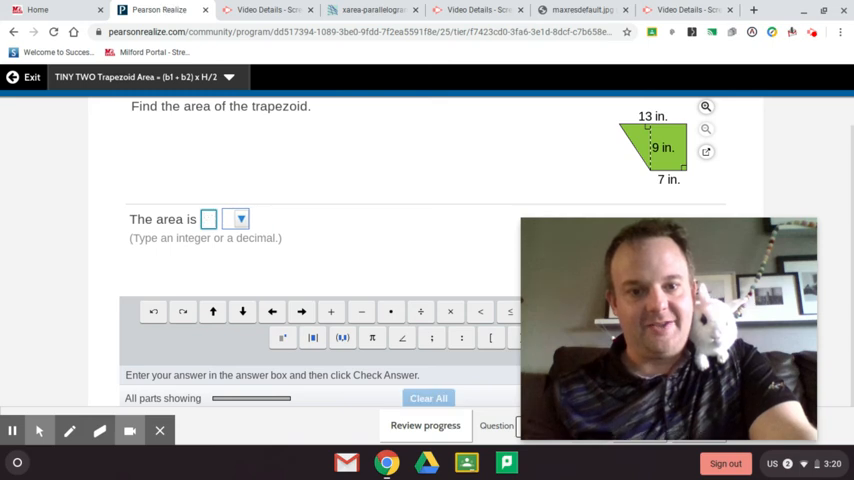
- Answer 90 in² for the second trapezoid, check it, and dismiss the 'Fantastic!' message
{"action": "type", "text": "90"}
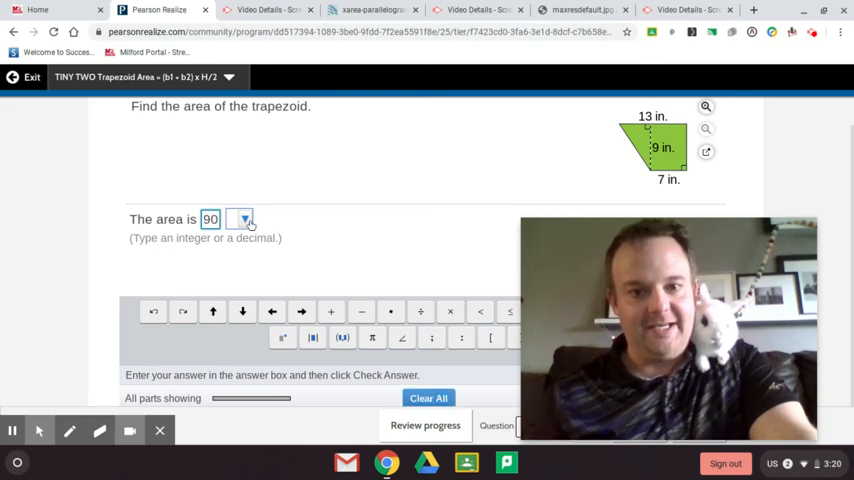
{"action": "left_click", "coordinate": [240, 220]}
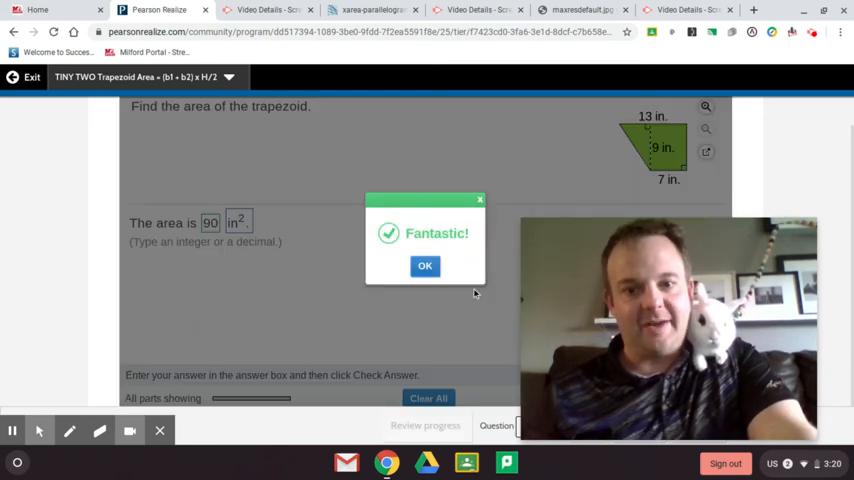
{"action": "left_click", "coordinate": [424, 264]}
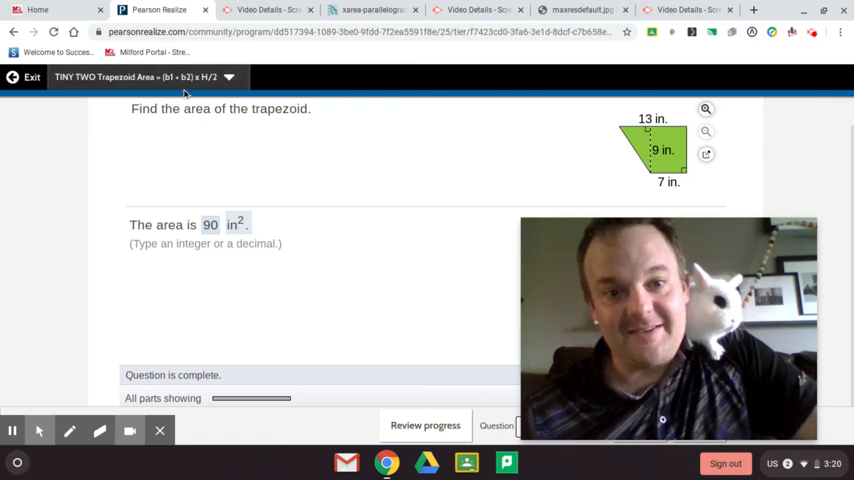
{"action": "mouse_move", "coordinate": [476, 300]}
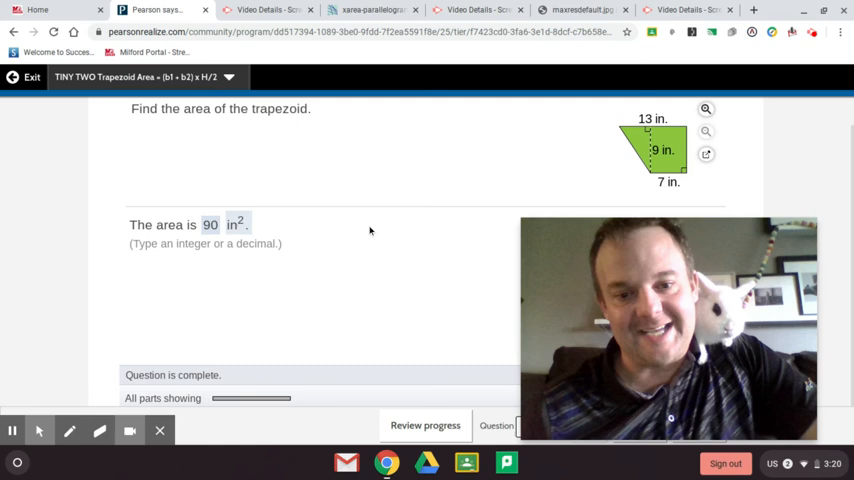
{"action": "mouse_move", "coordinate": [232, 286]}
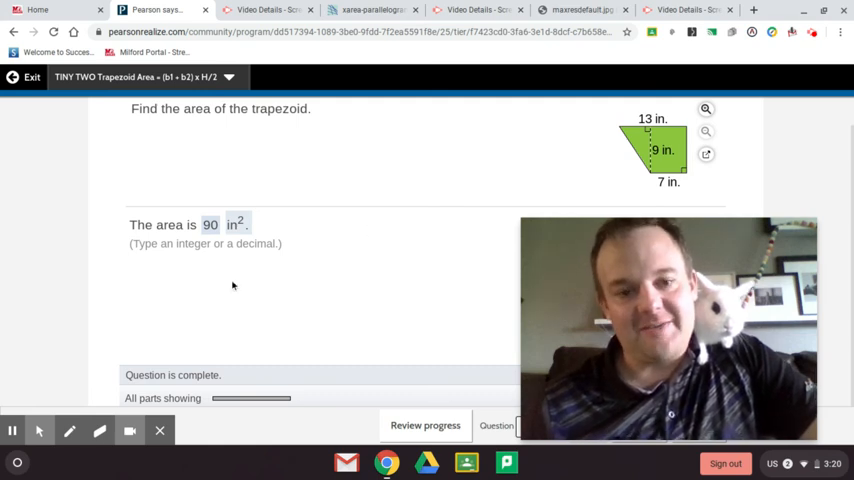
{"action": "mouse_move", "coordinate": [368, 290]}
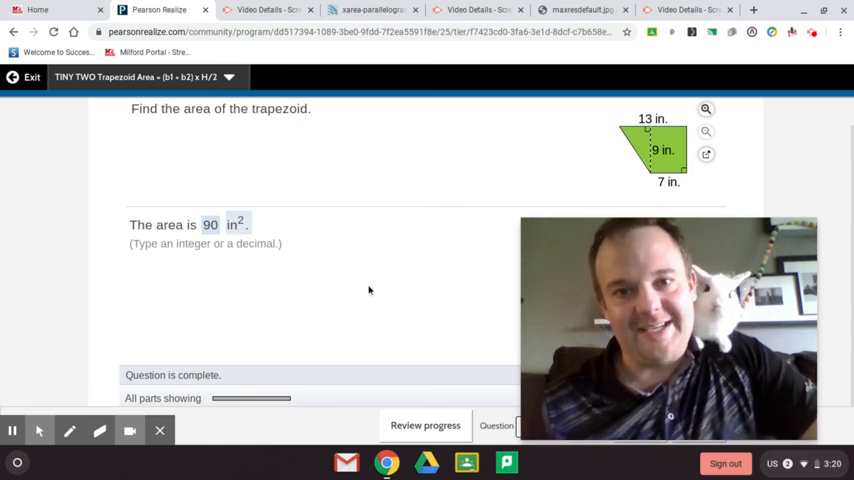